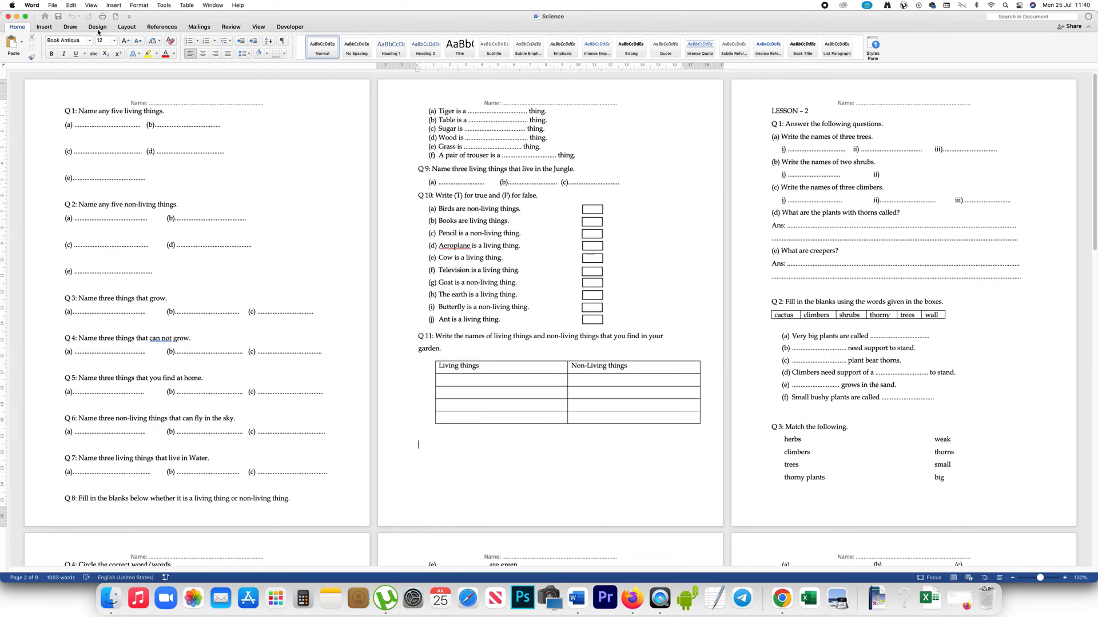
Try the Design tab's page colour option, then scroll to the second page.
click(97, 27)
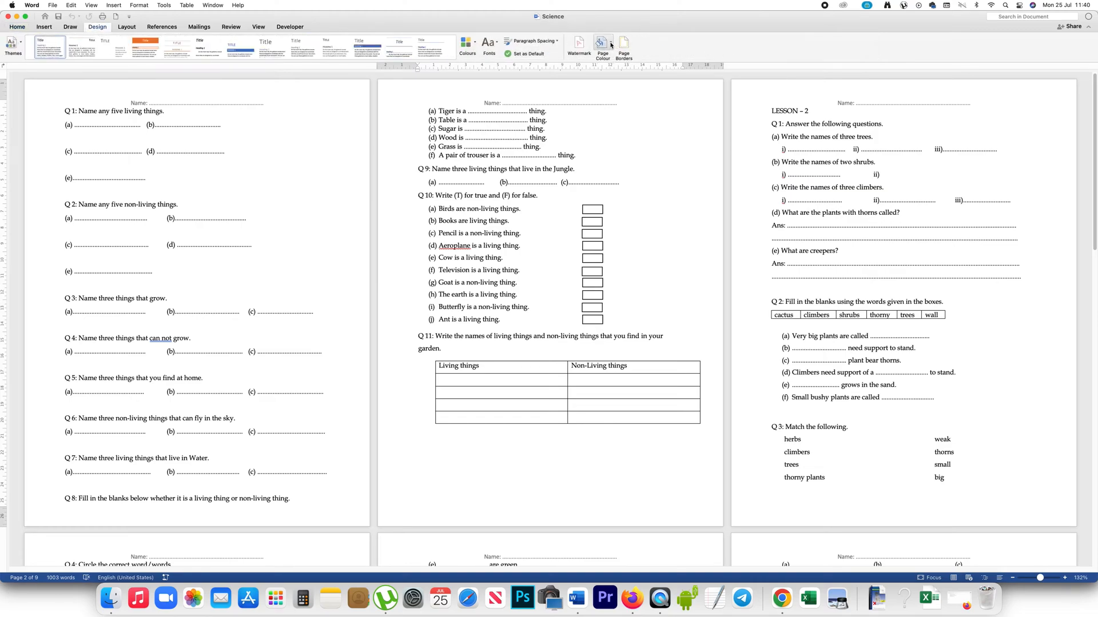
click(601, 44)
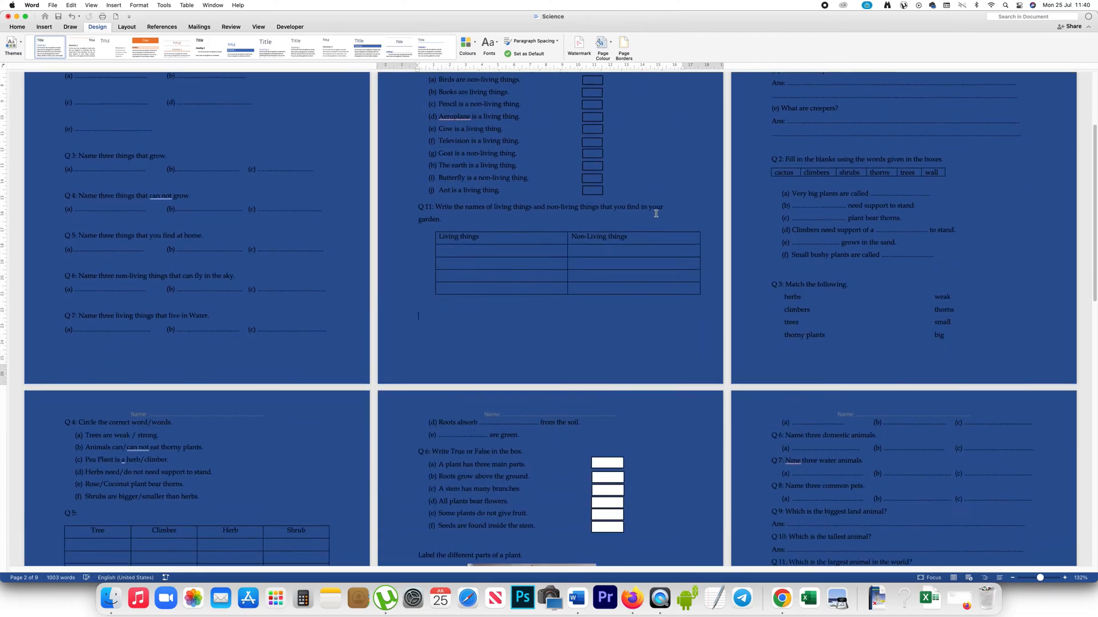
scroll(down, 3)
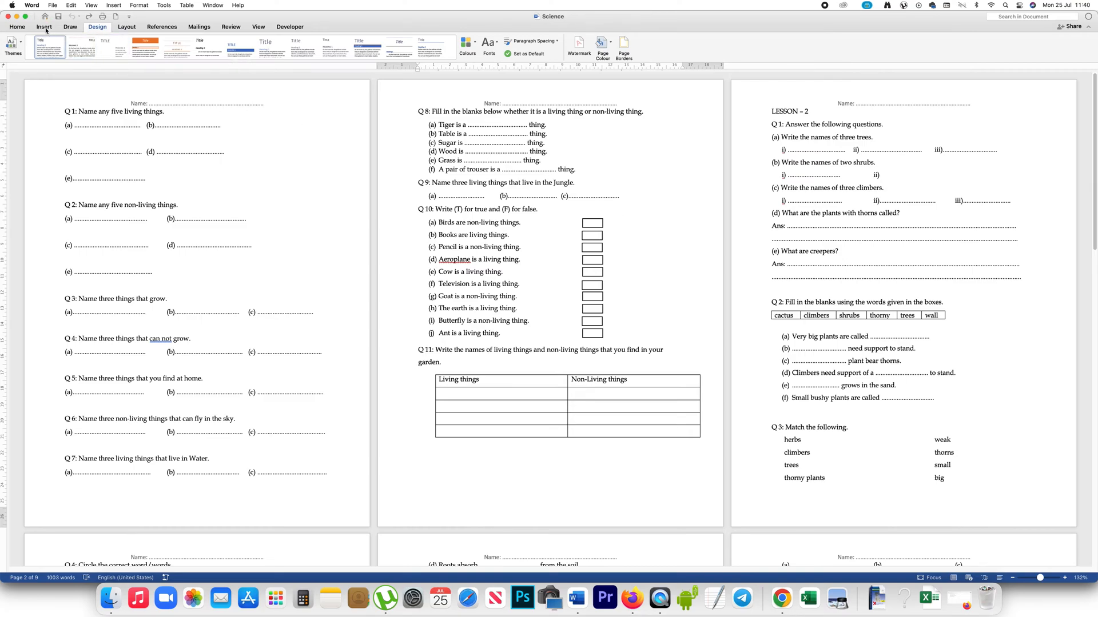
Draw a rectangle from Insert > Shapes and stretch it over the whole second page.
click(44, 27)
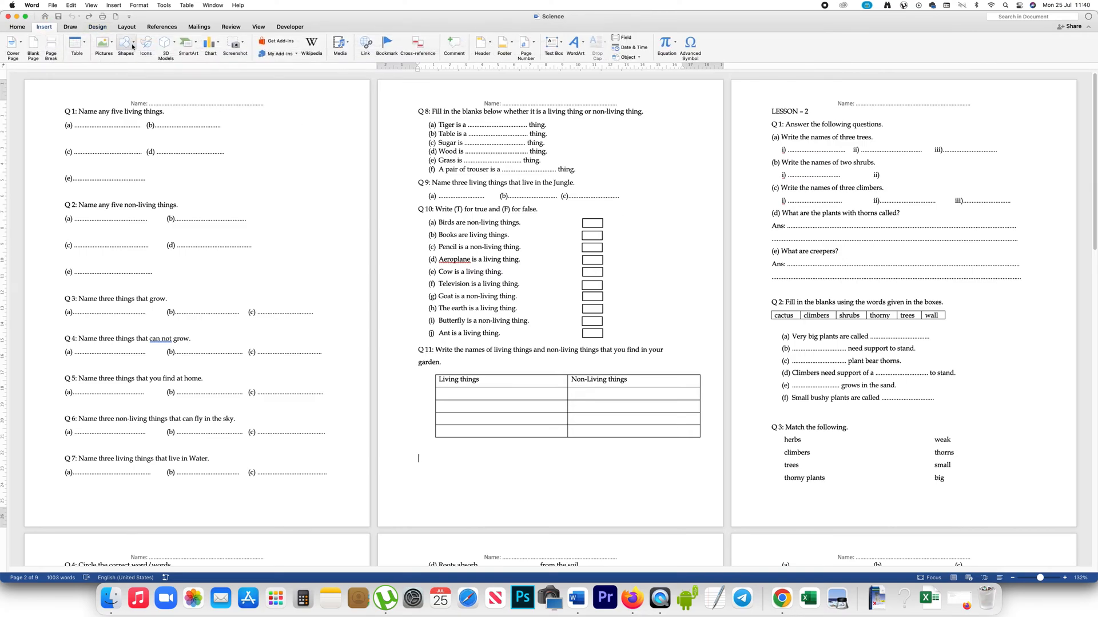
click(125, 46)
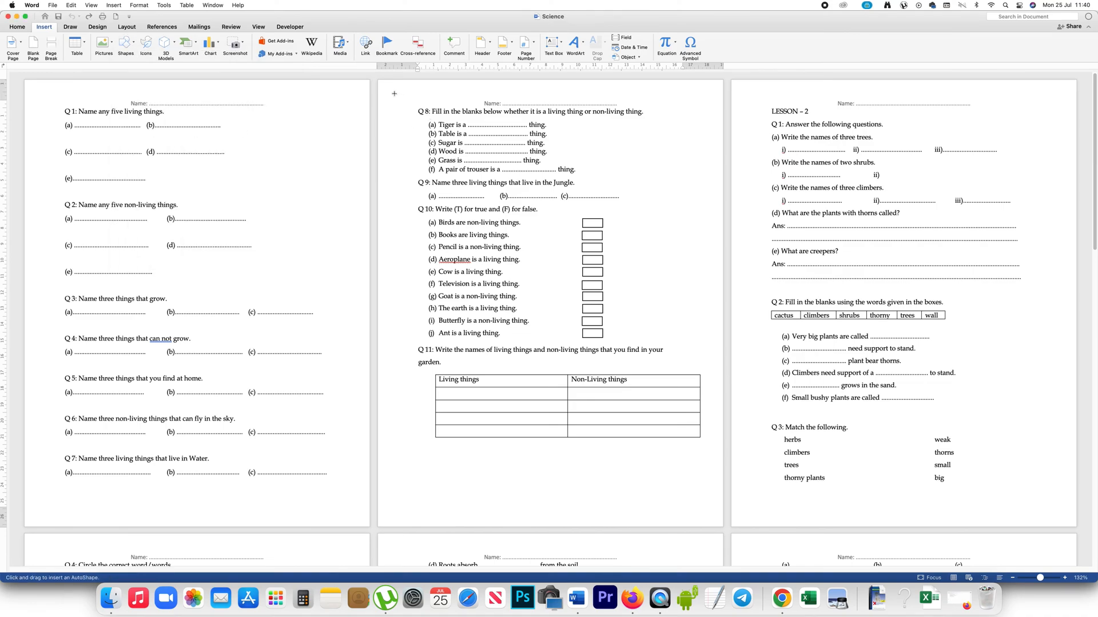
drag(394, 93, 672, 464)
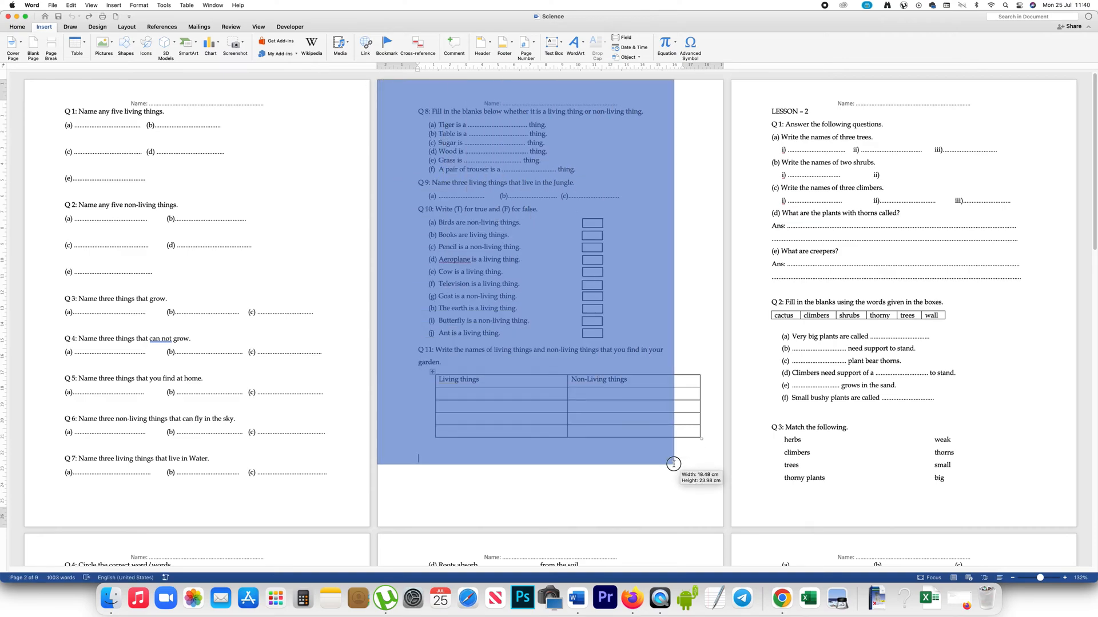
drag(672, 464, 722, 526)
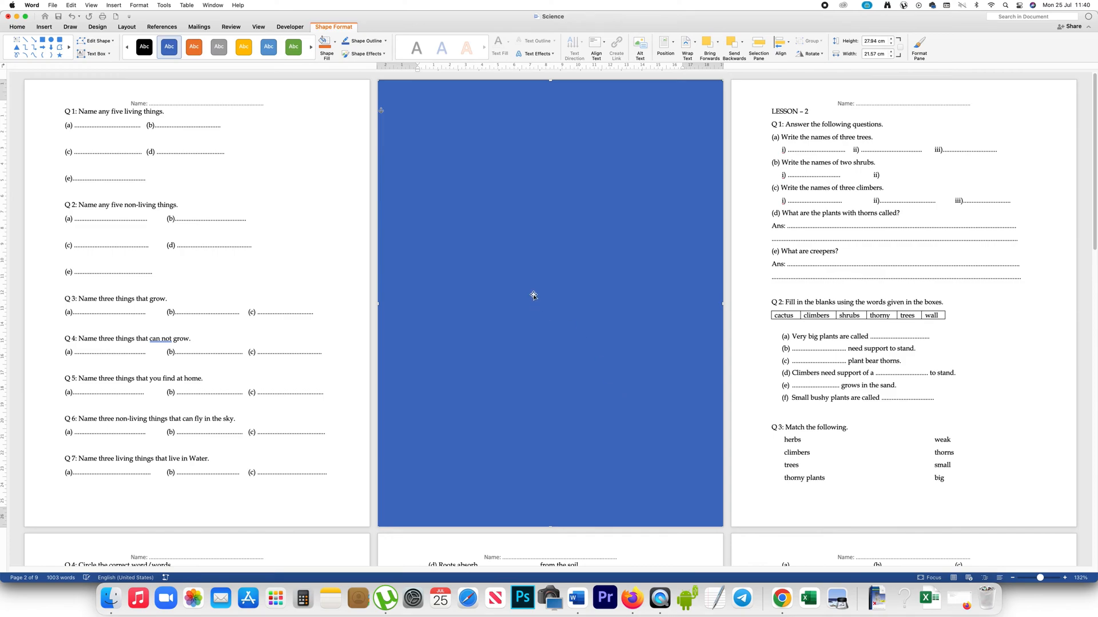
mouse_move(362, 115)
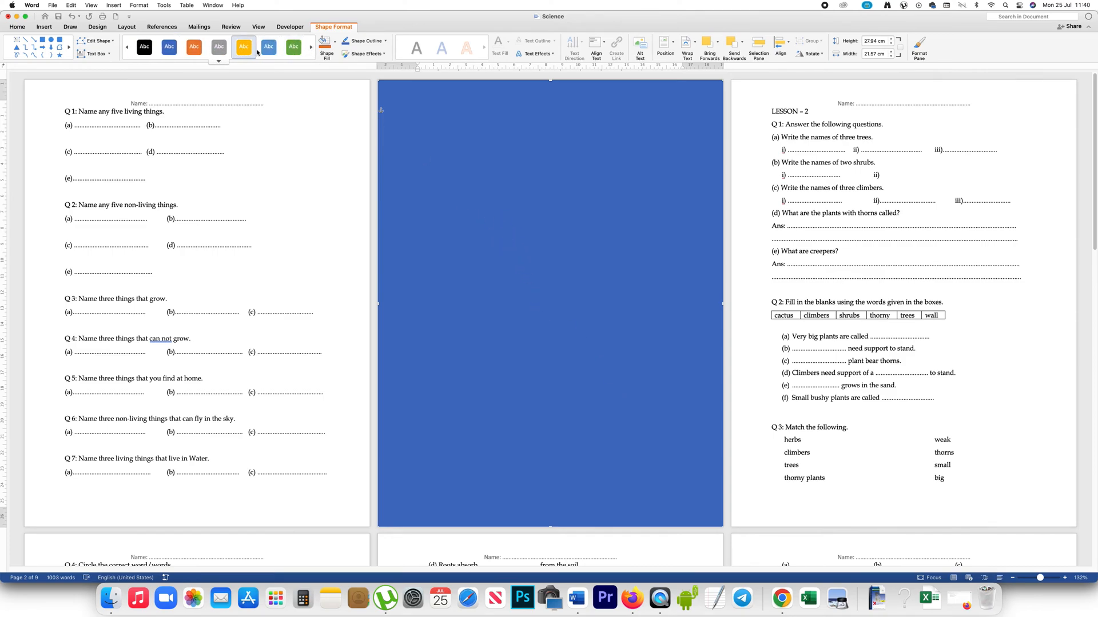
Apply the green shape style to the full-page rectangle.
click(292, 47)
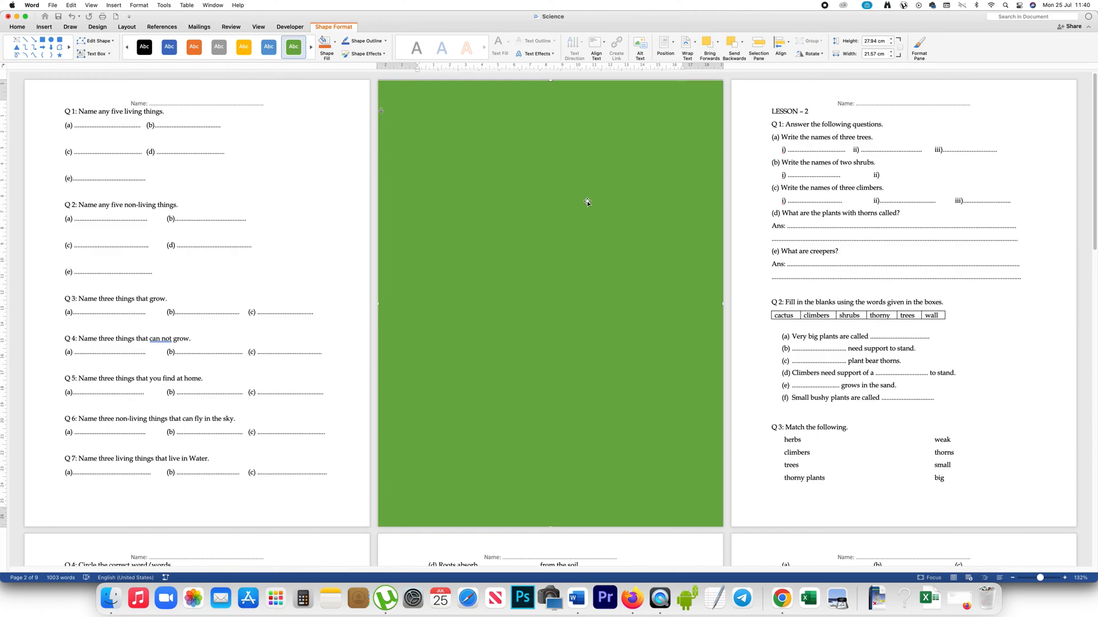
Send the green rectangle behind the text on page two.
right_click(587, 202)
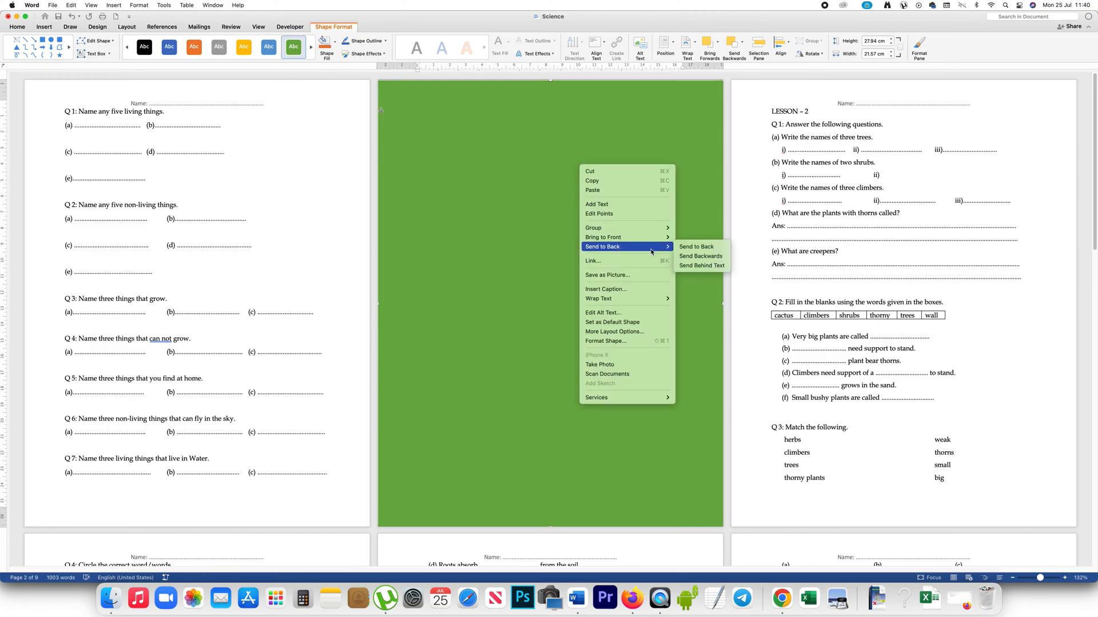
mouse_move(700, 266)
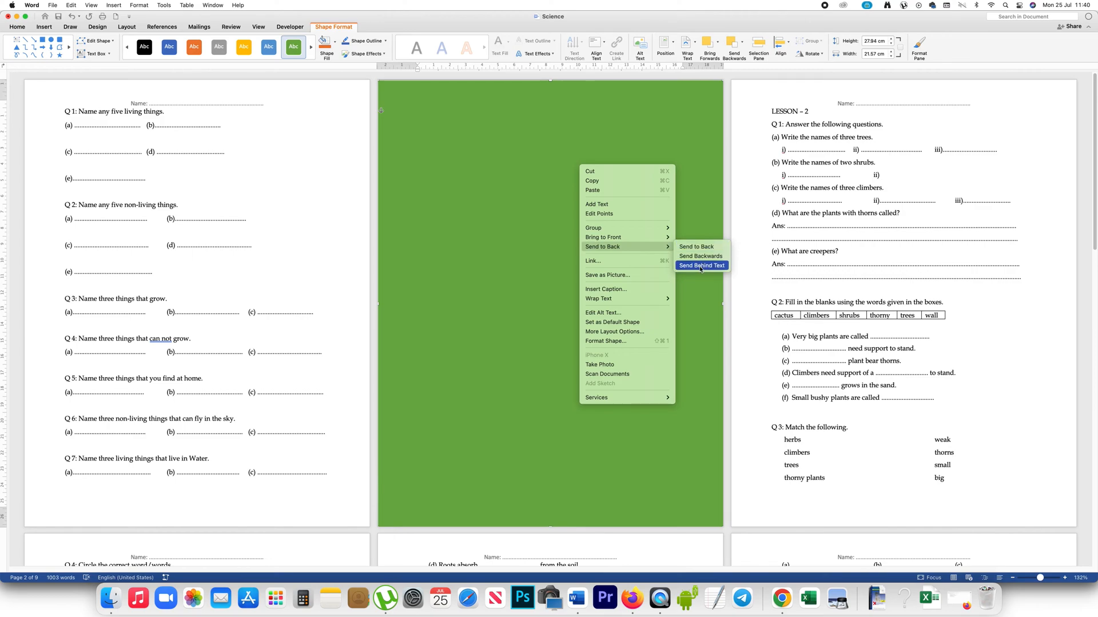
click(701, 265)
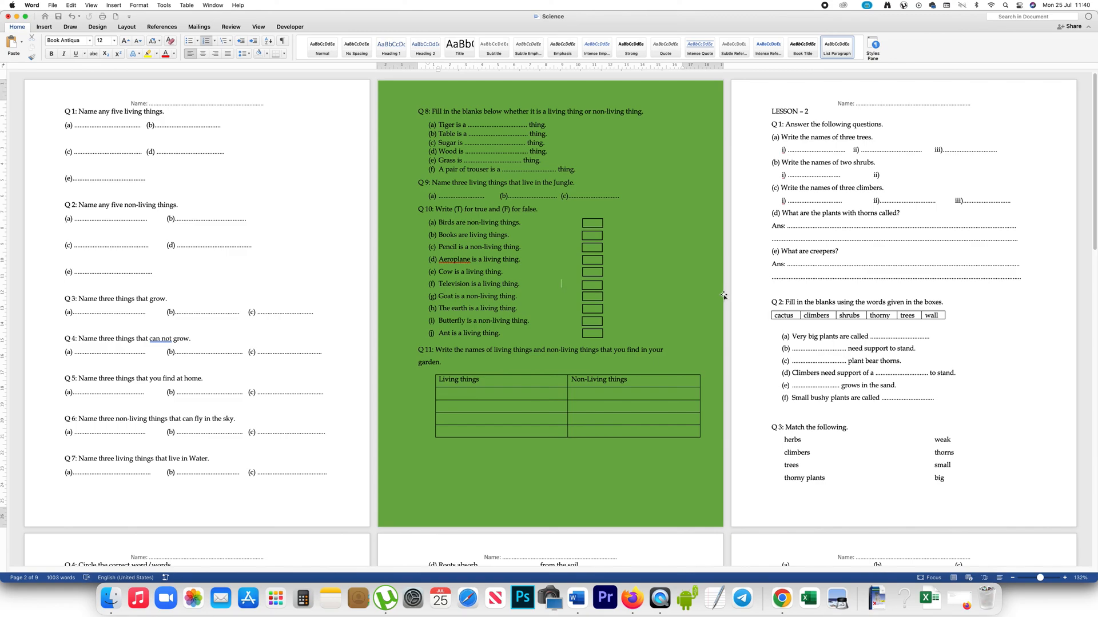
mouse_move(637, 267)
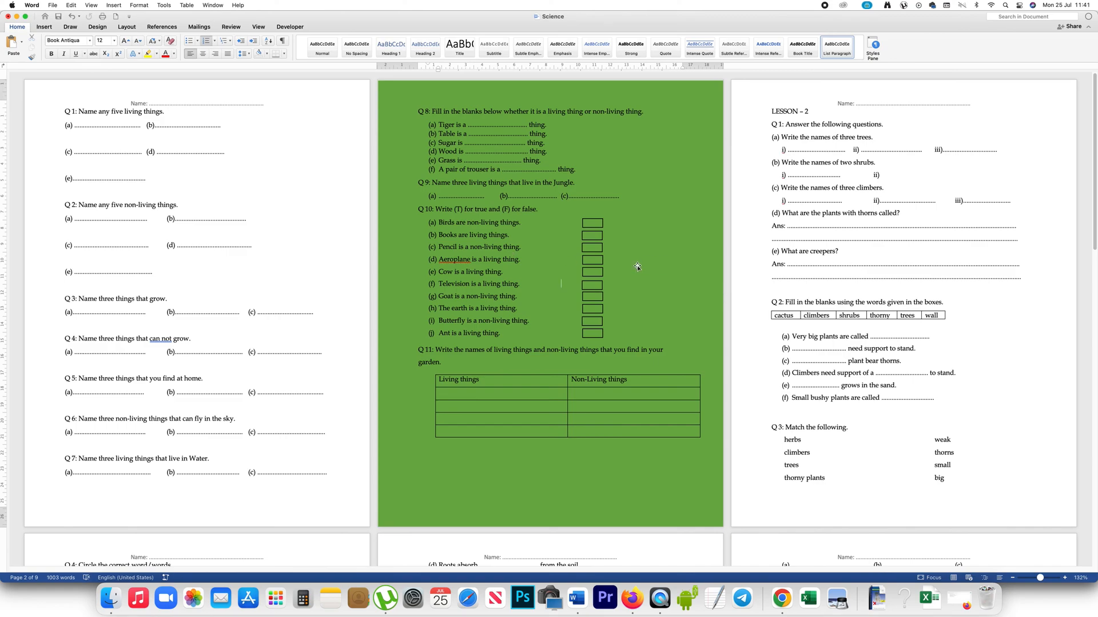